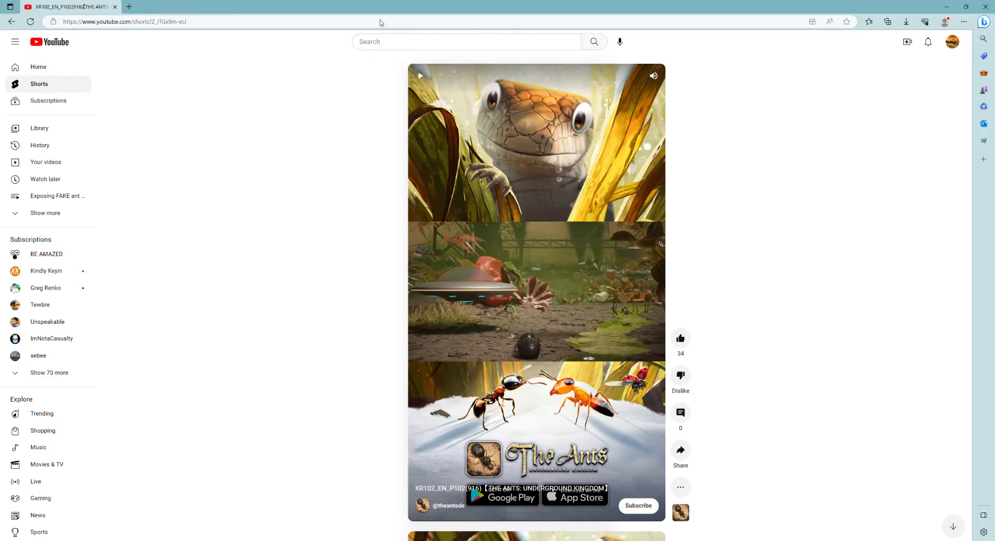
pyautogui.moveTo(507, 184)
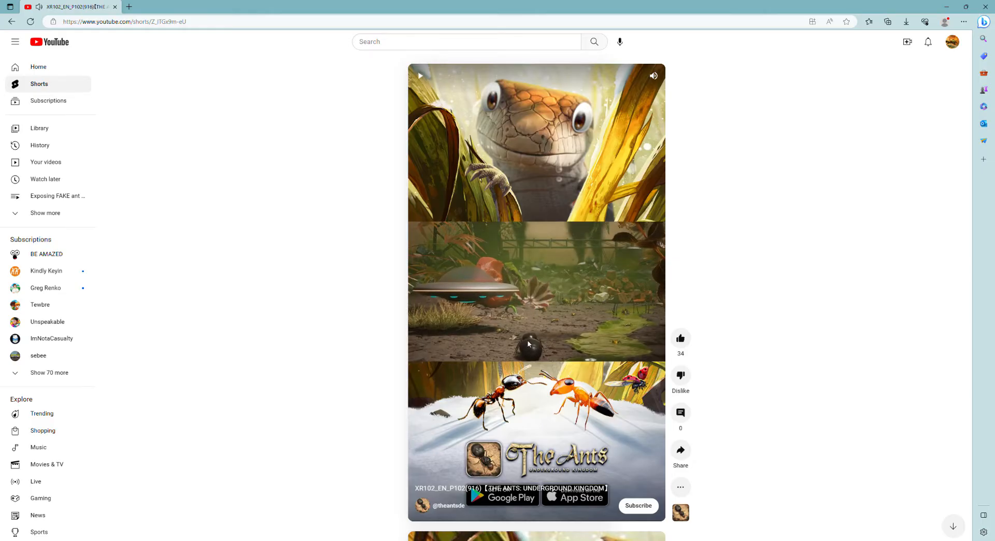
pyautogui.moveTo(529, 315)
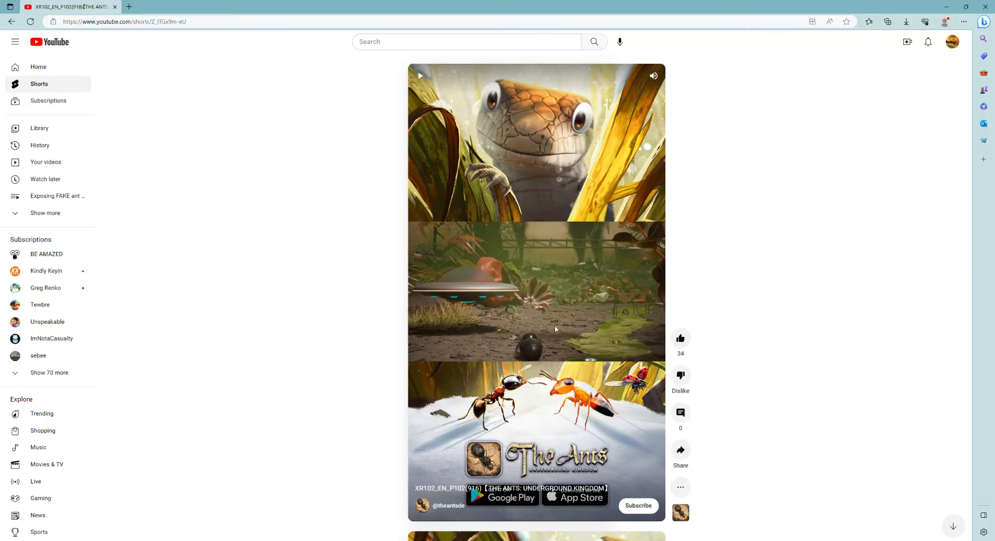
pyautogui.moveTo(478, 289)
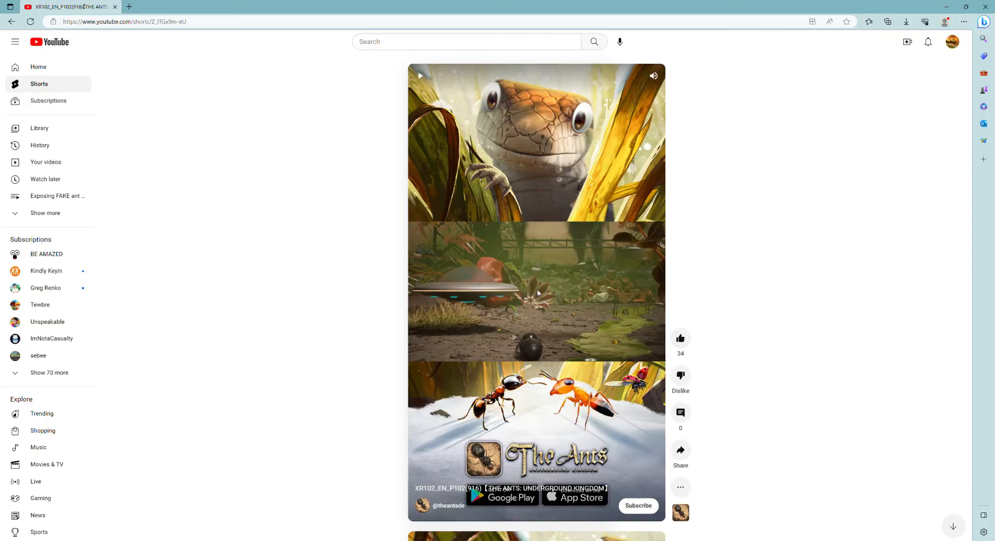
pyautogui.click(539, 292)
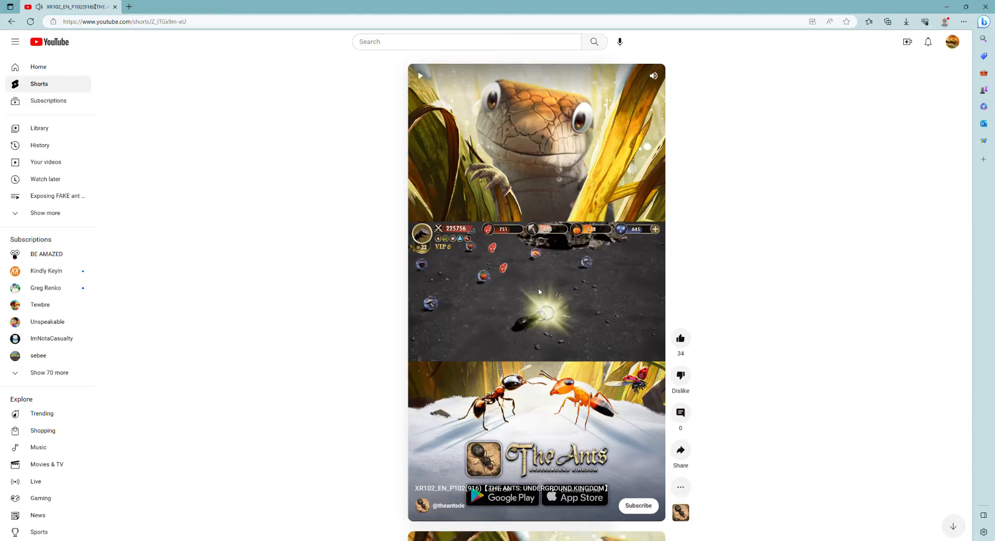
pyautogui.moveTo(528, 301)
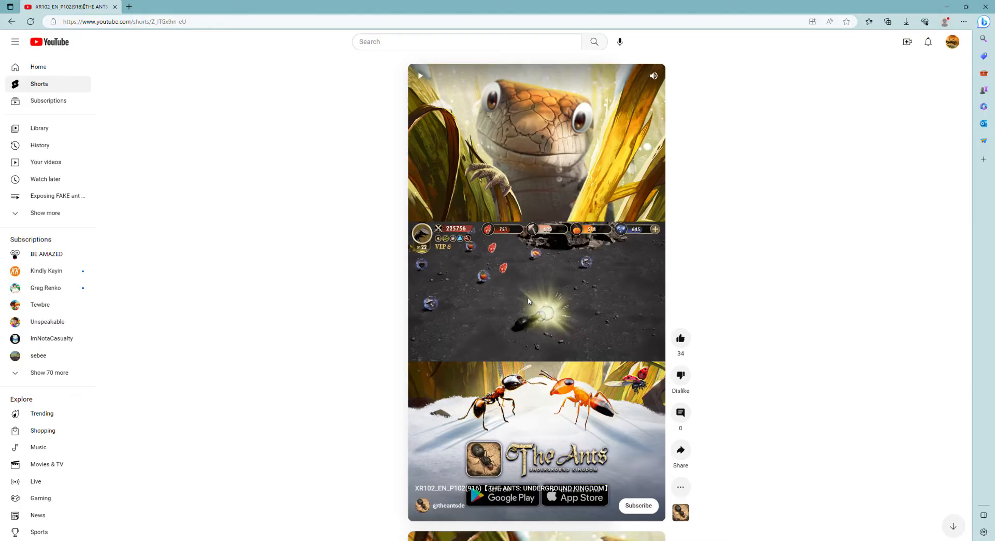
pyautogui.moveTo(537, 293)
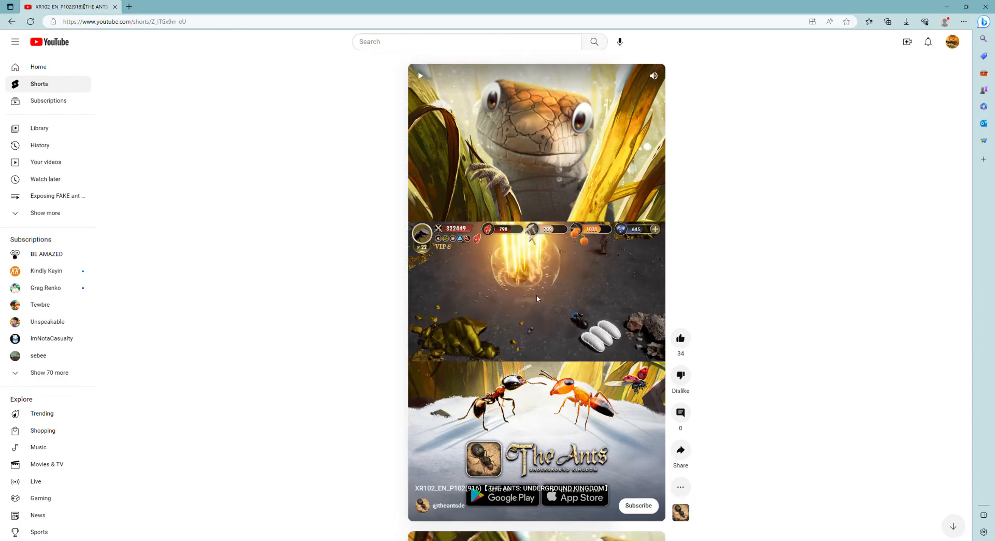
pyautogui.moveTo(405, 79)
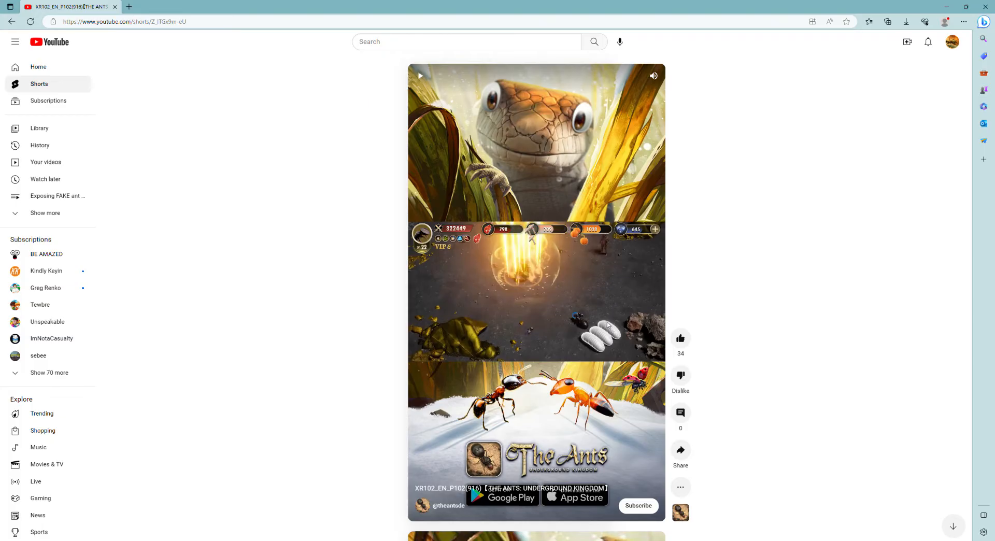
pyautogui.moveTo(551, 294)
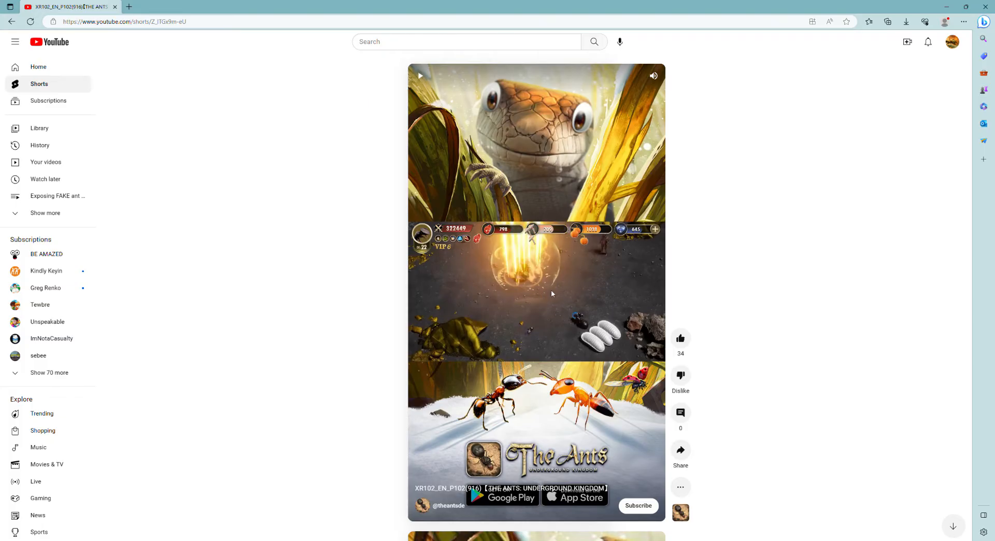